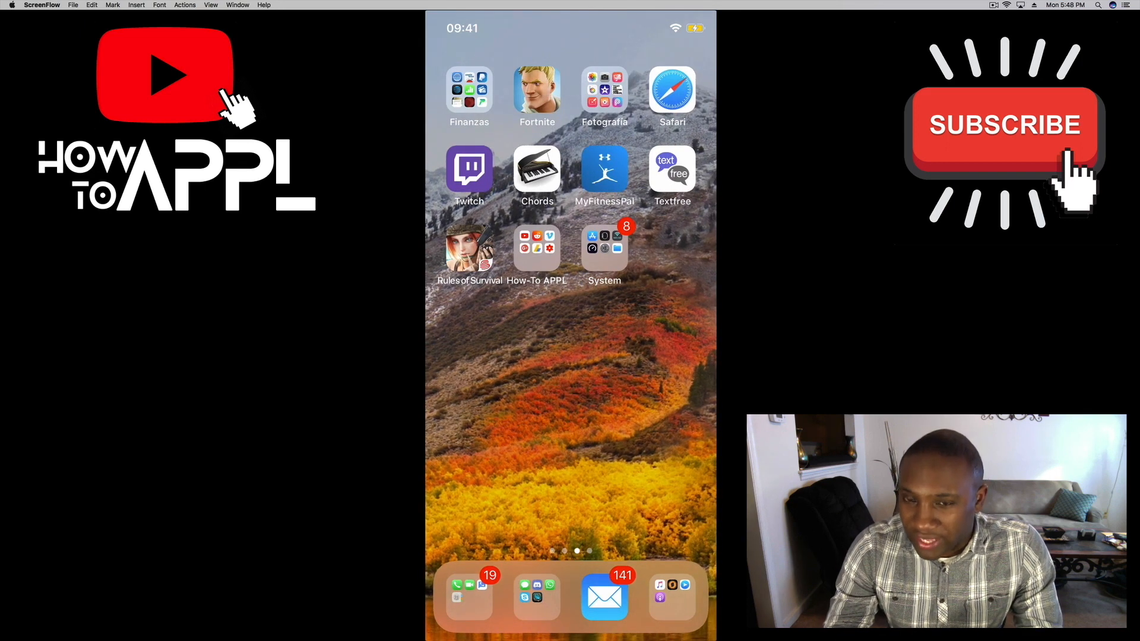
Go to Safari's settings and reveal the Privacy & Security and Clear History and Website Data options
{"action": "left_click", "coordinate": [605, 247]}
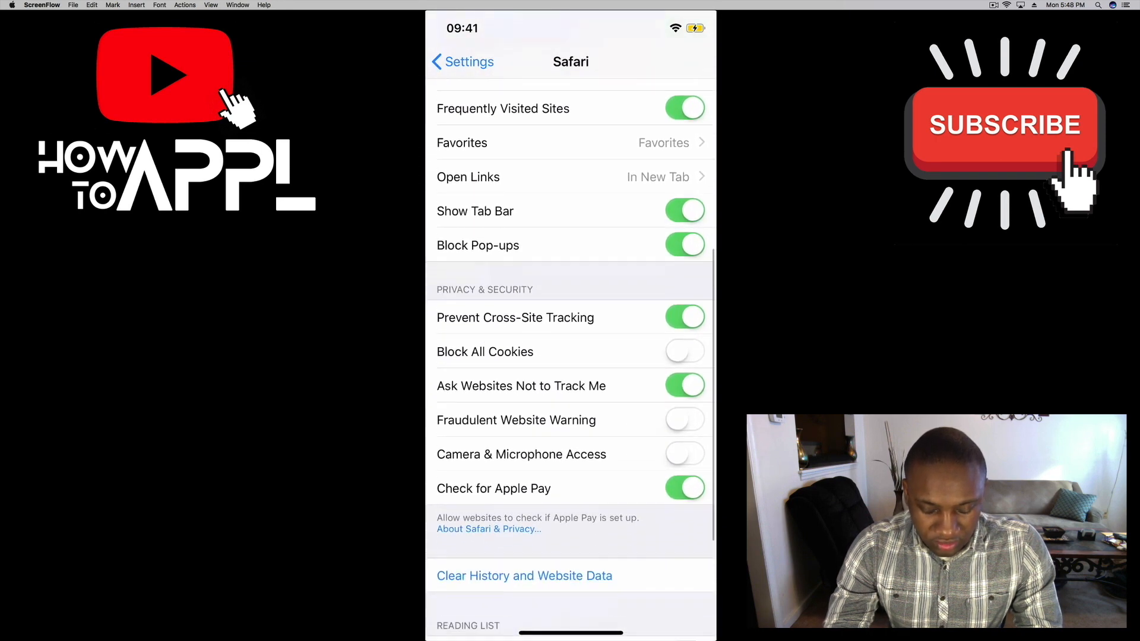
Choose Clear History and Website Data to bring up the Clear History and Data confirmation sheet
{"action": "left_click", "coordinate": [524, 575]}
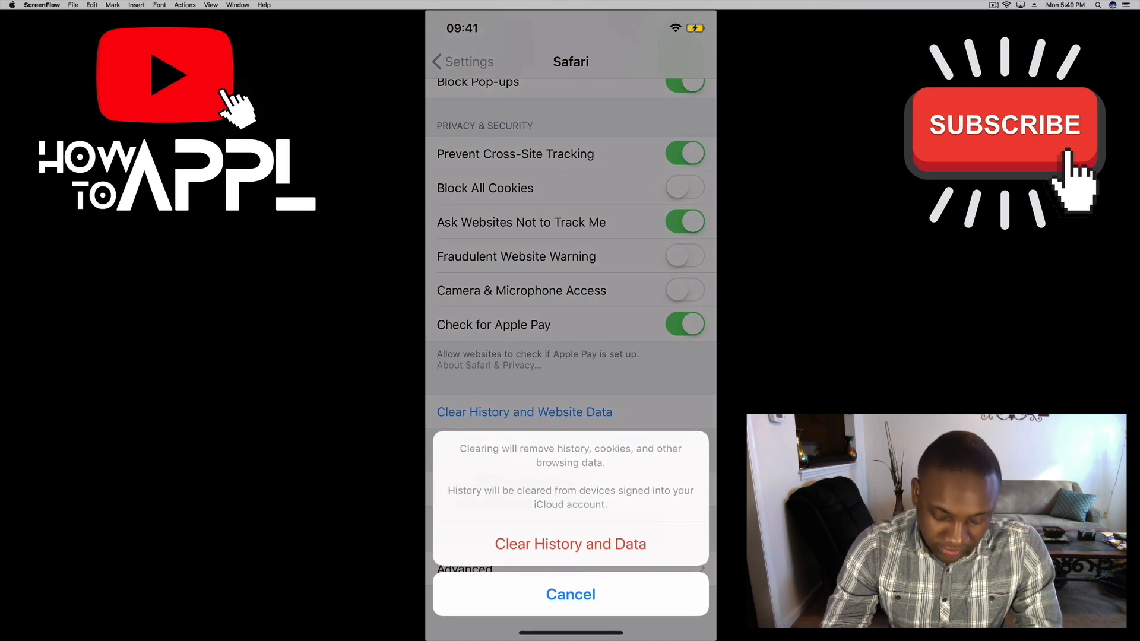